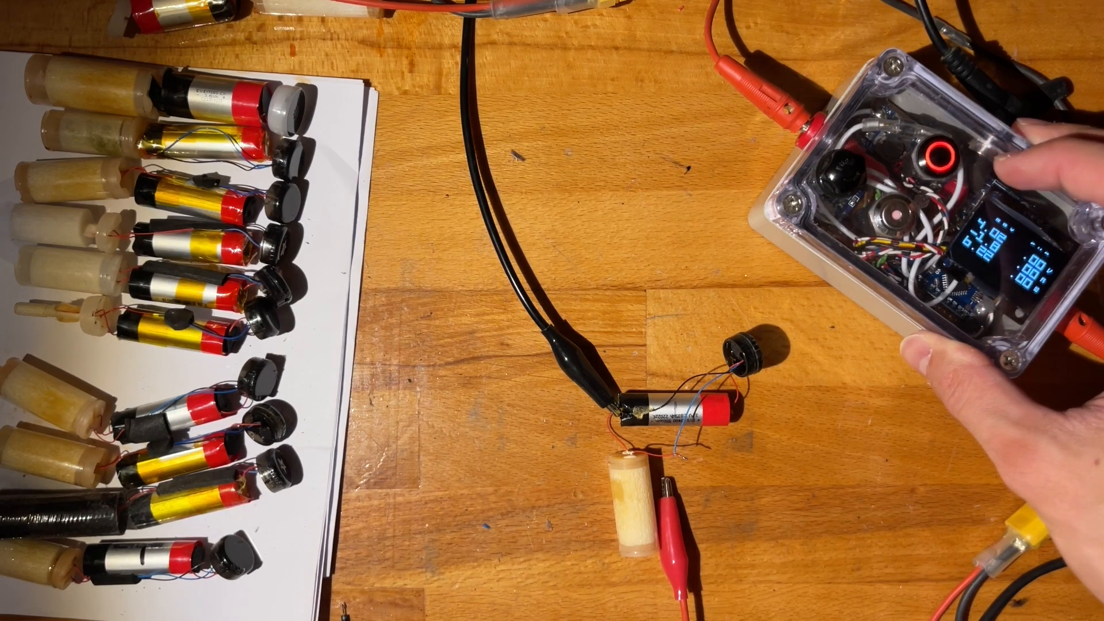
Cycle the battery tester's OLED from the numeric readings to the three-blue-bar screen
left_click(942, 153)
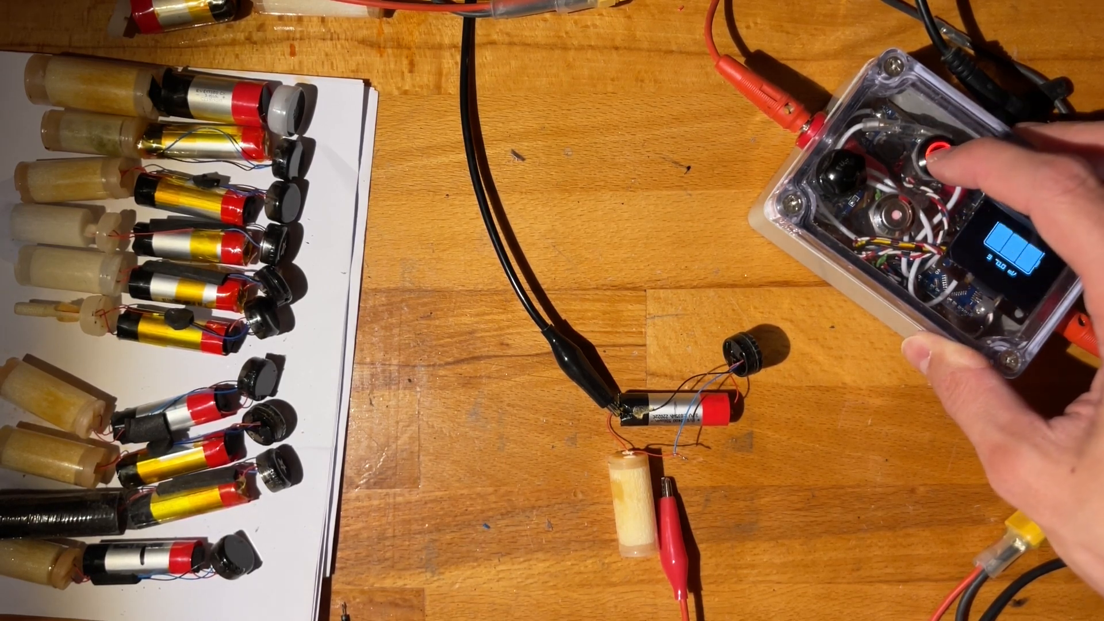